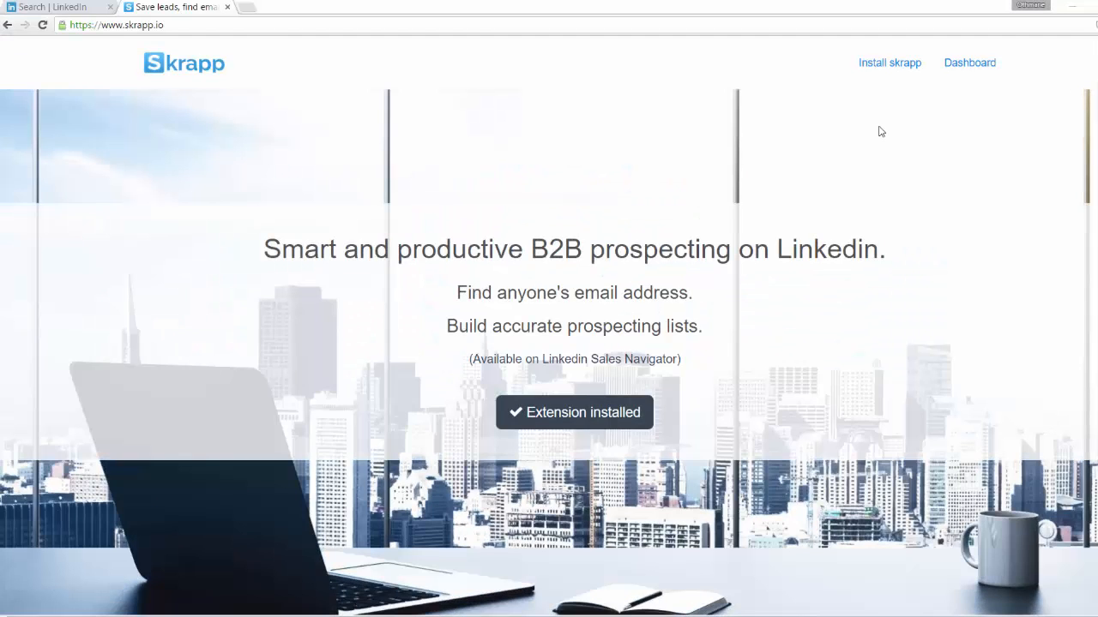
mouse_move(885, 129)
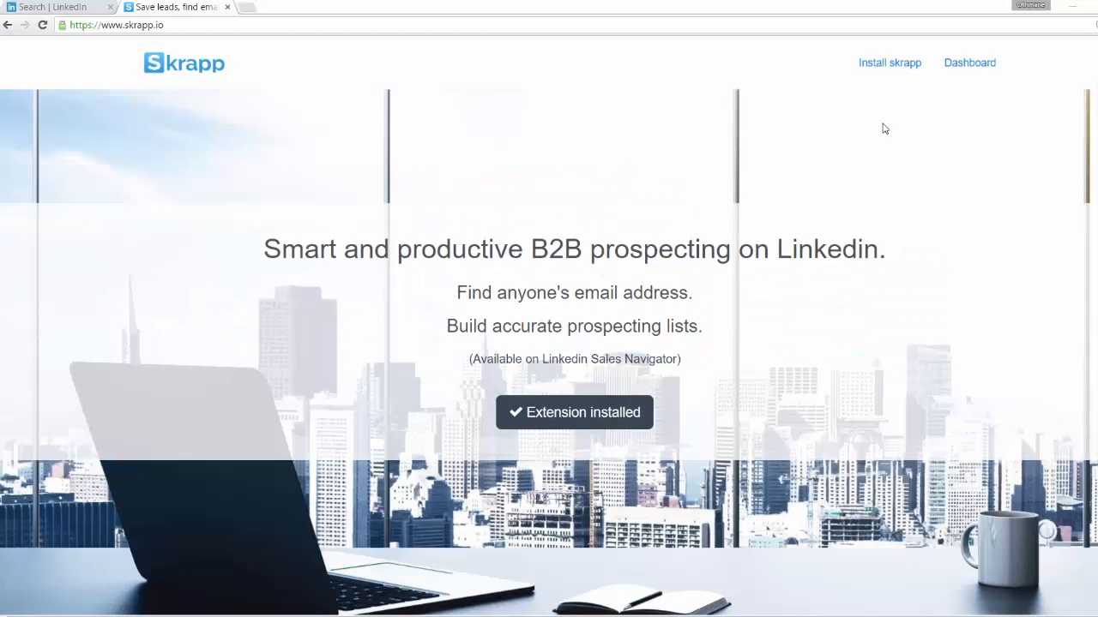
mouse_move(926, 101)
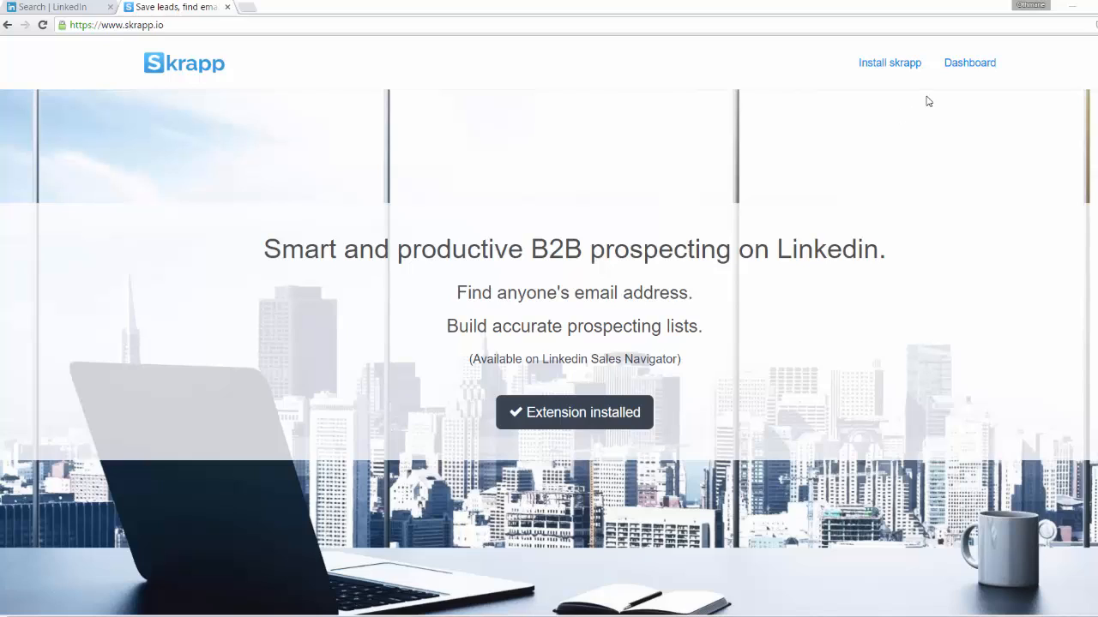
Go to the Skrapp account dashboard from the homepage navigation.
left_click(969, 62)
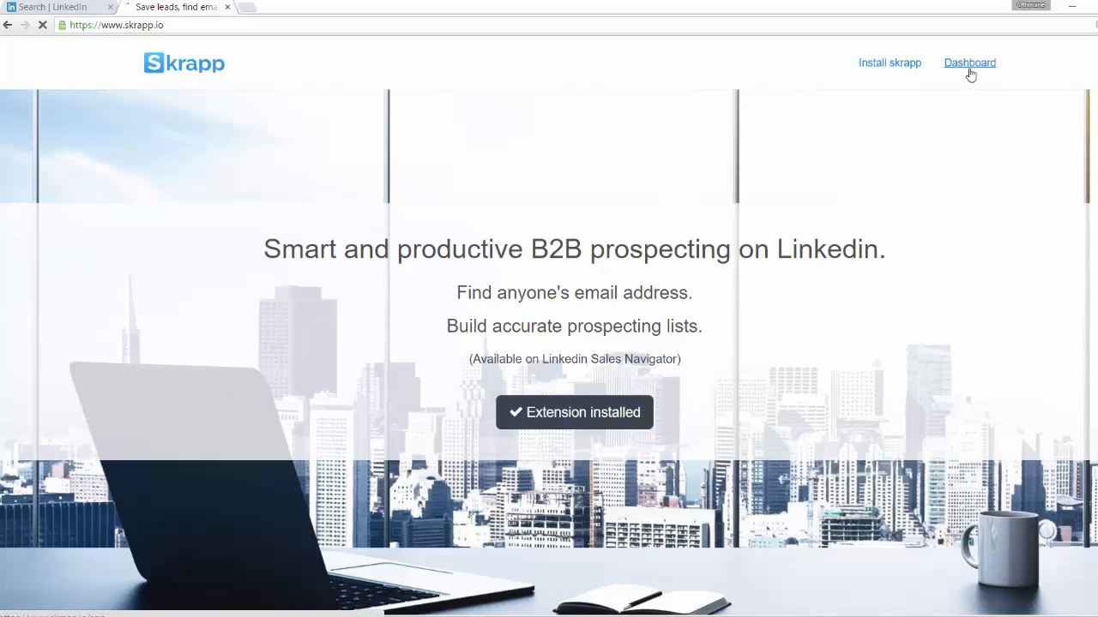
left_click(969, 62)
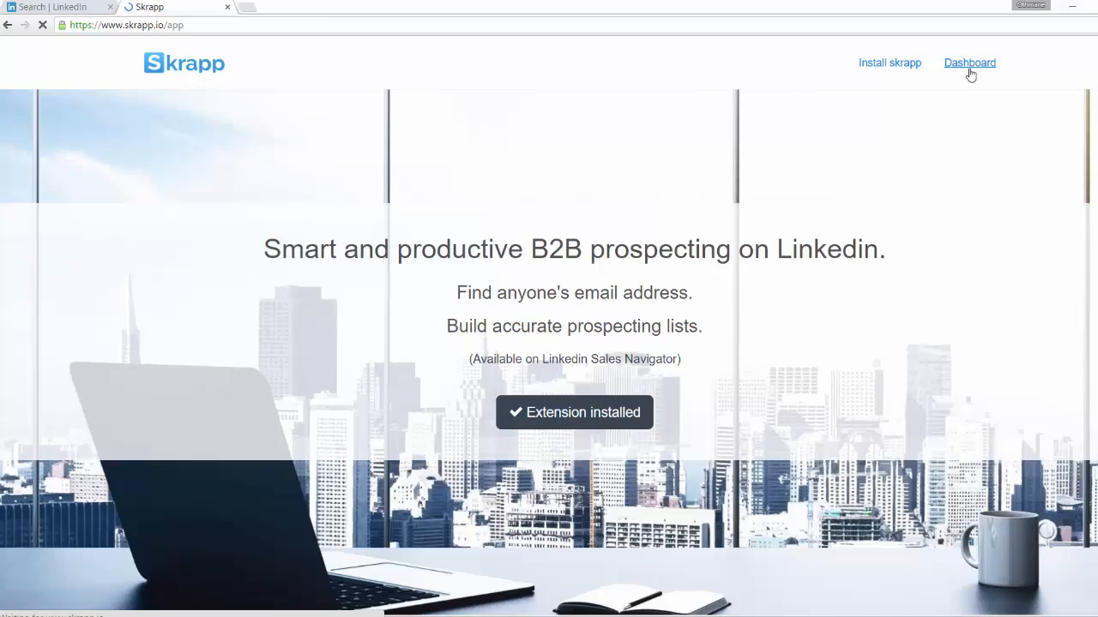
Create a new prospect list named 'Sales Managers' from the dashboard.
left_click(969, 62)
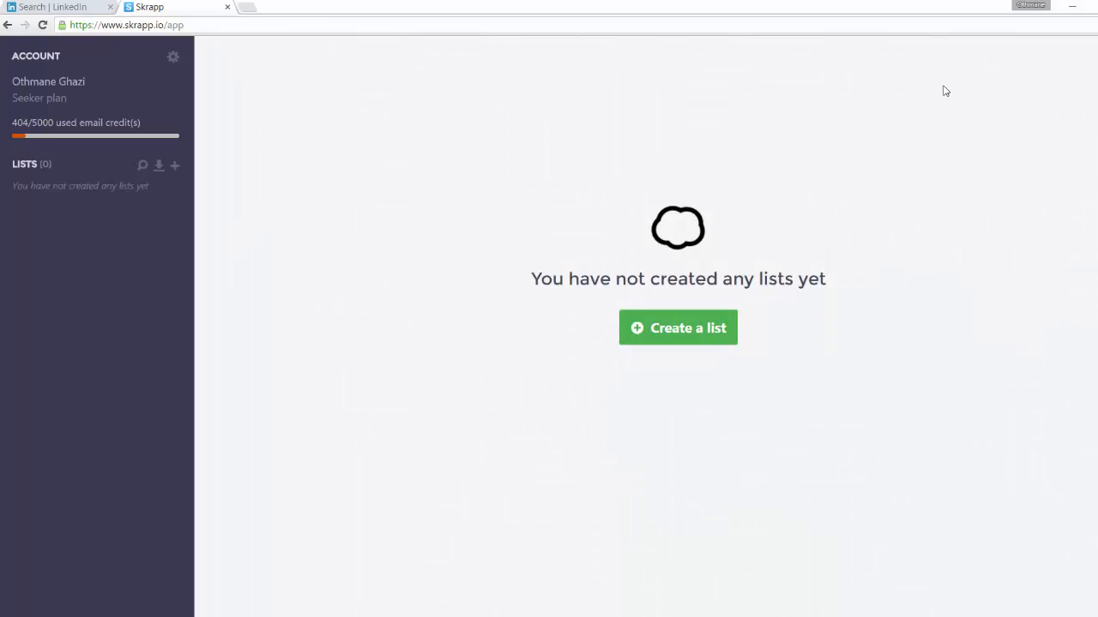
mouse_move(659, 330)
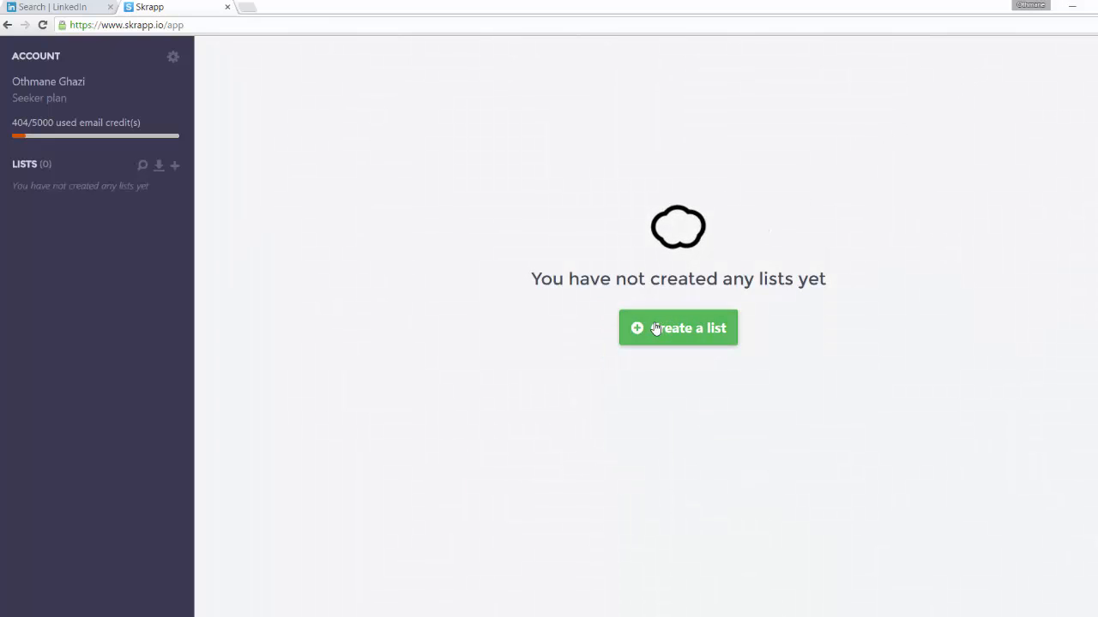
left_click(678, 328)
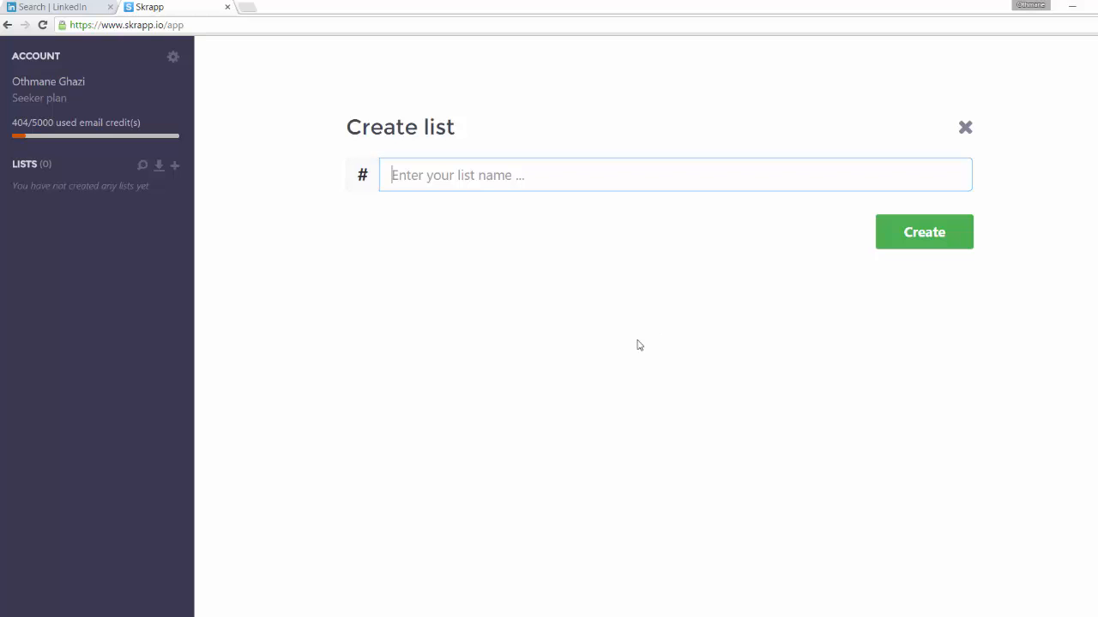
type("Sal")
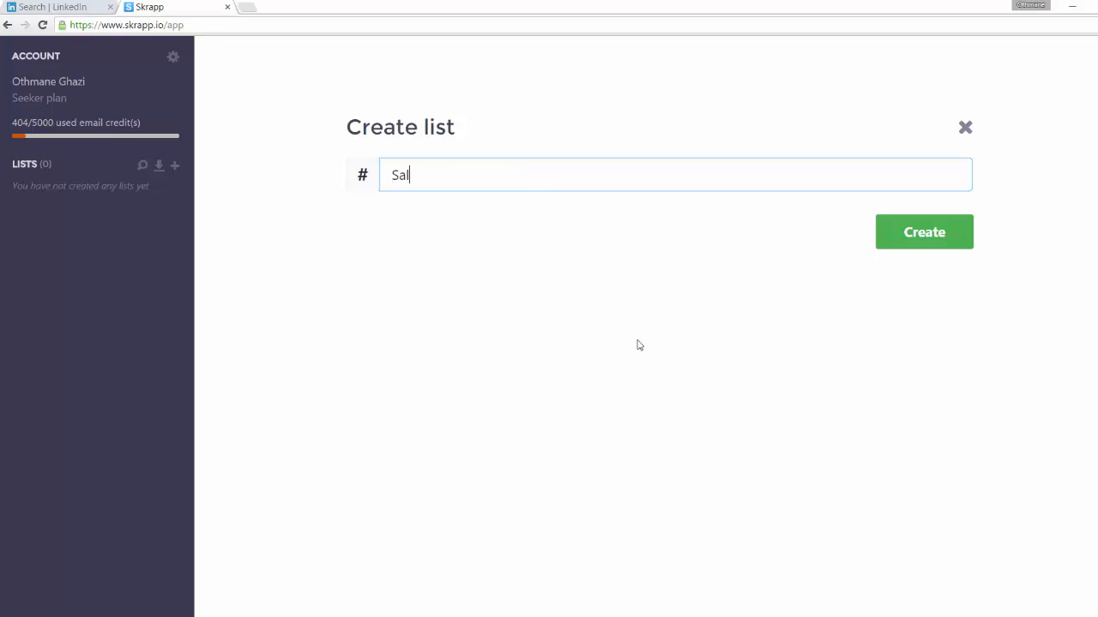
type("es Managers")
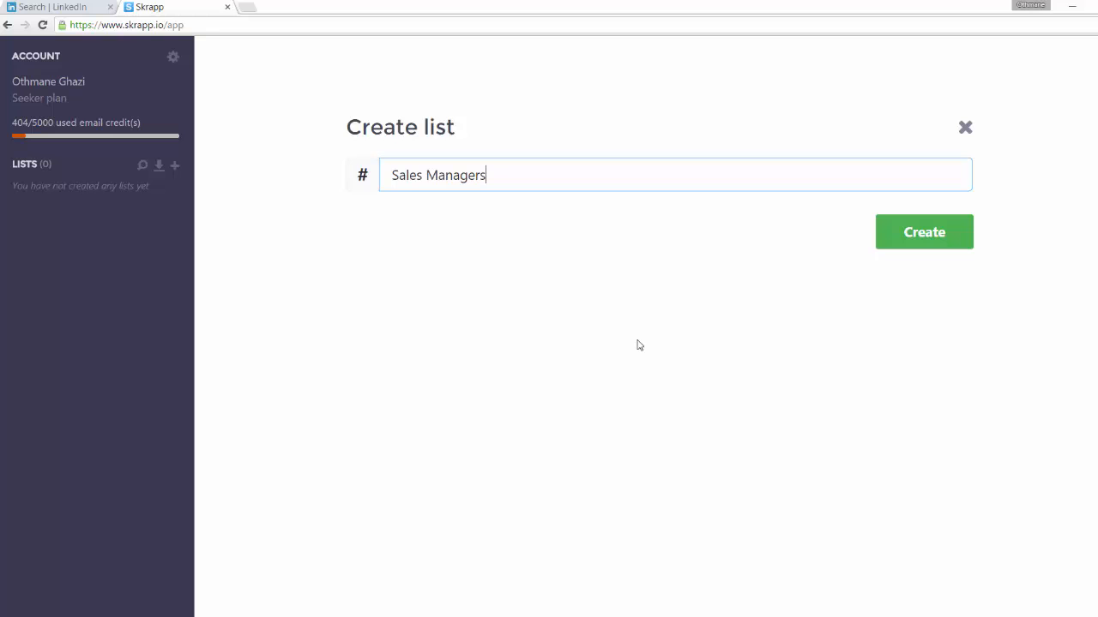
mouse_move(922, 249)
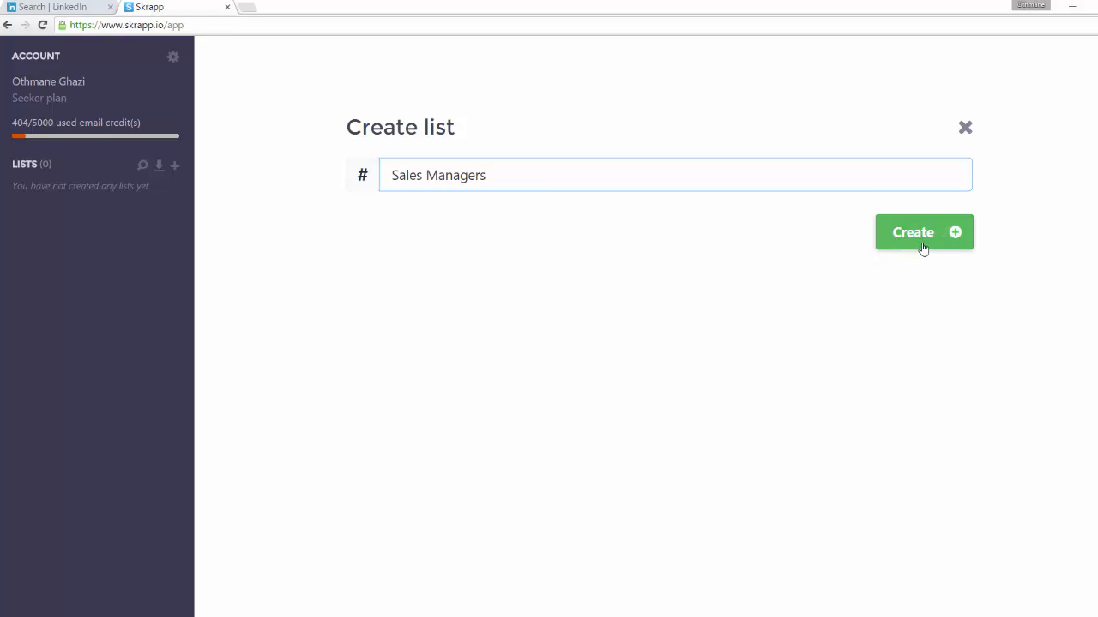
left_click(923, 234)
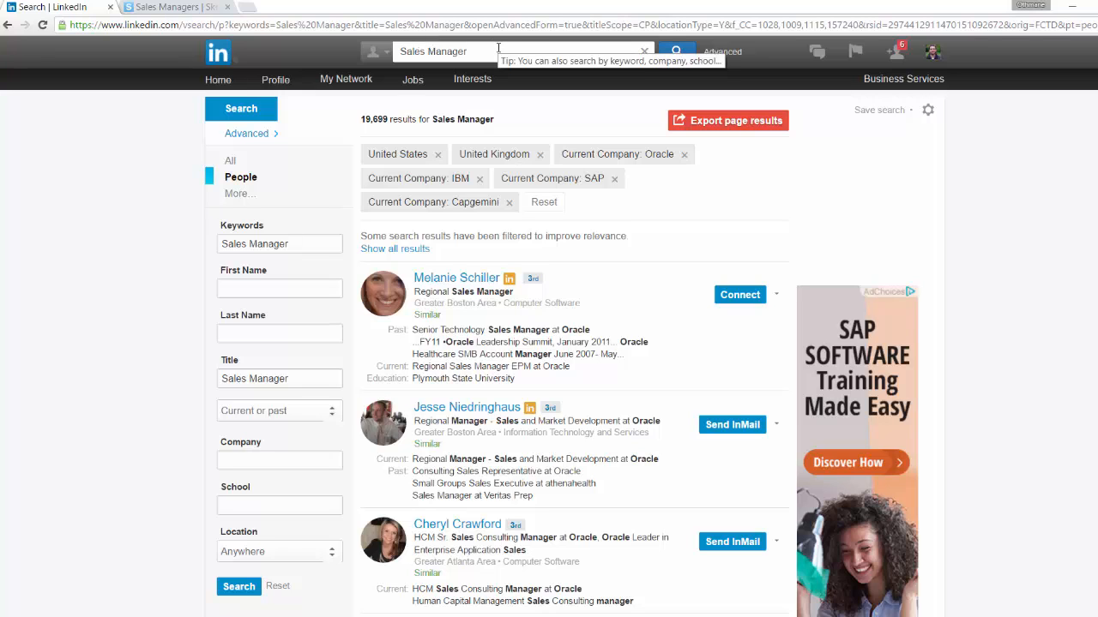
Choose 'Export to list' for the Sales Manager page results.
left_click(727, 120)
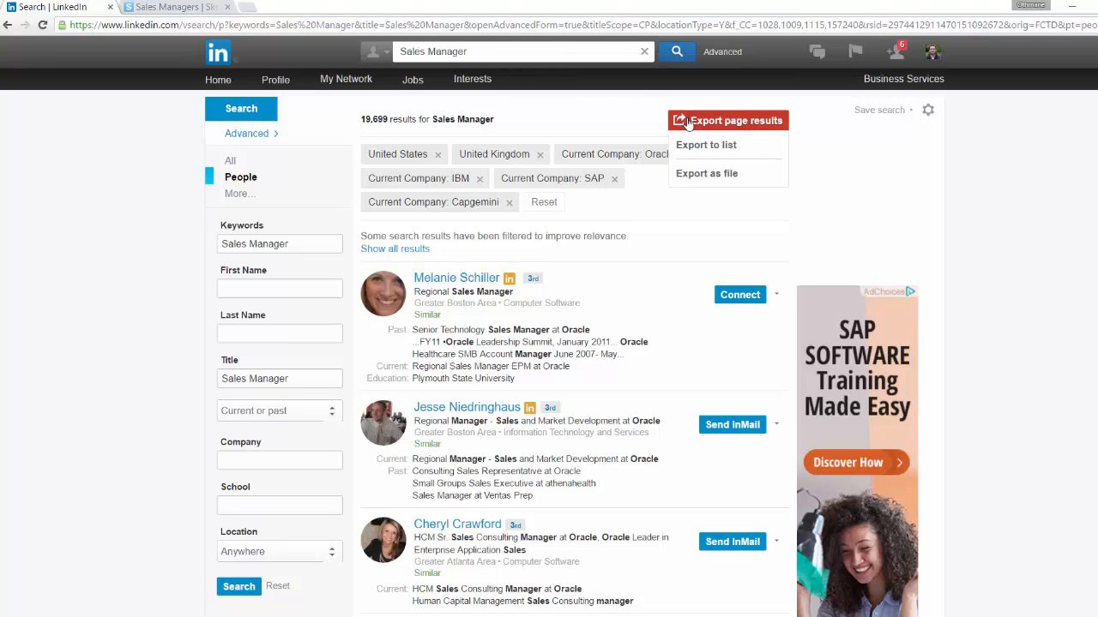
left_click(707, 144)
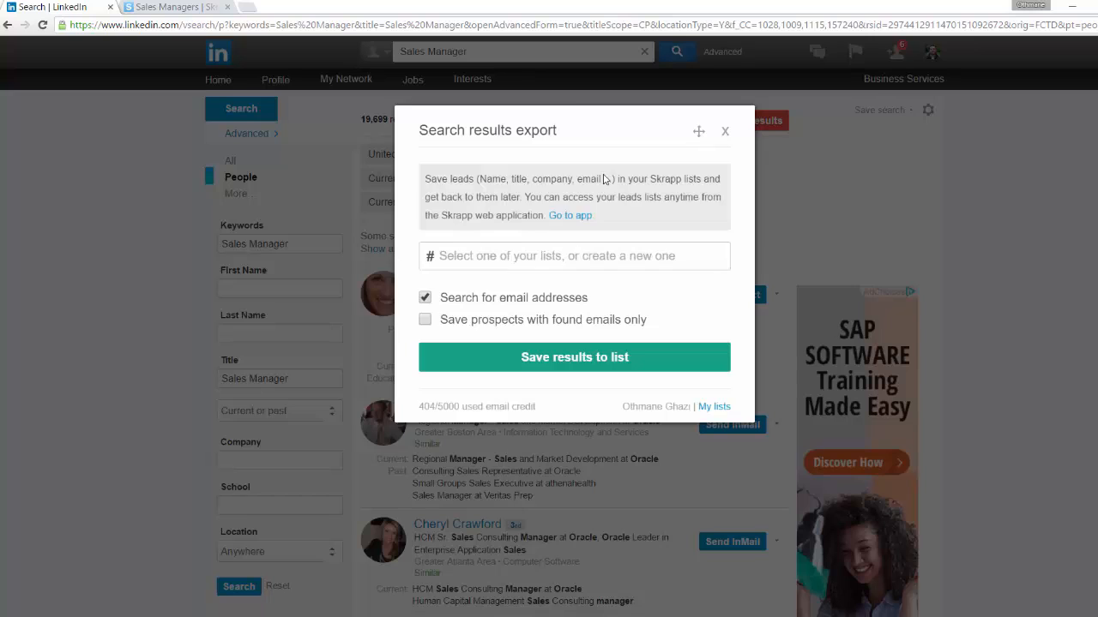
Save results to 'Sales Managers' with 'Save prospects with found emails only' ticked.
left_click(573, 357)
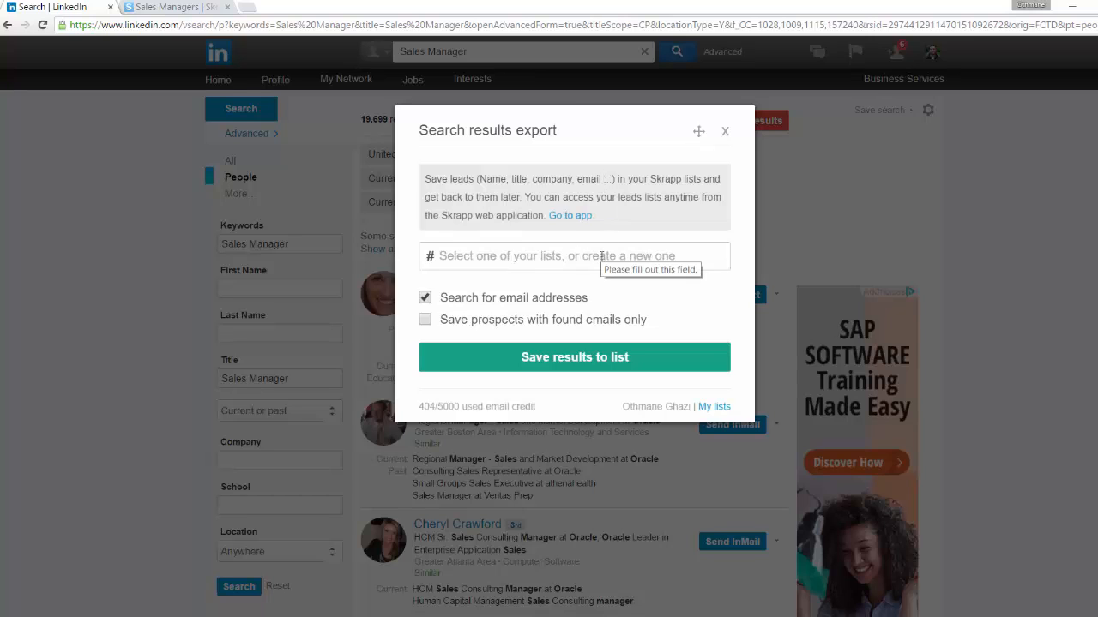
left_click(558, 256)
type("Sales Managers")
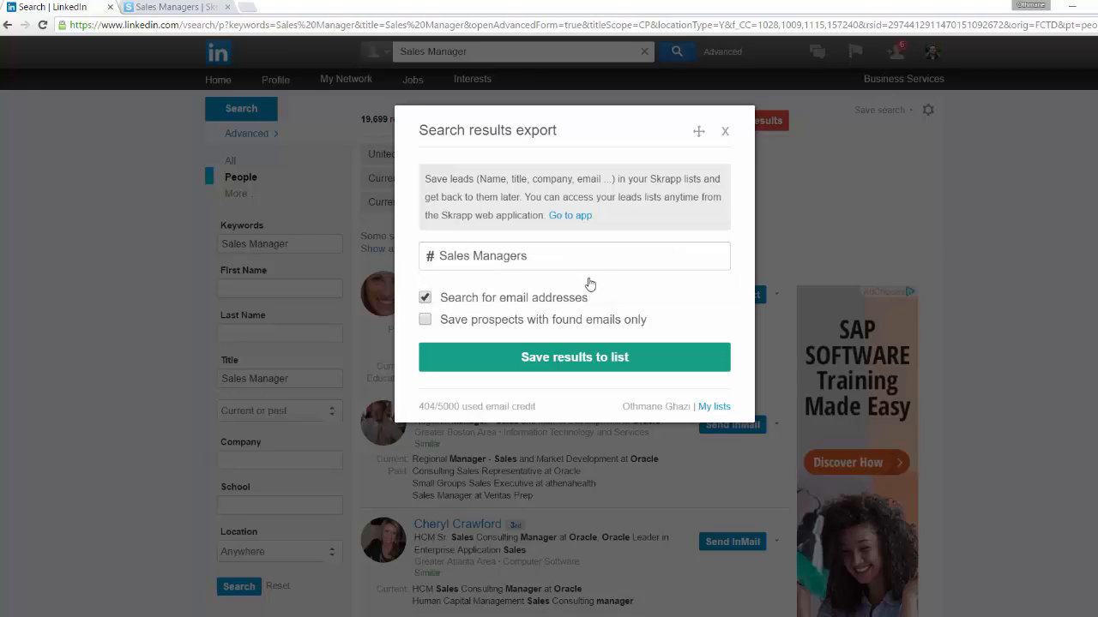
mouse_move(429, 326)
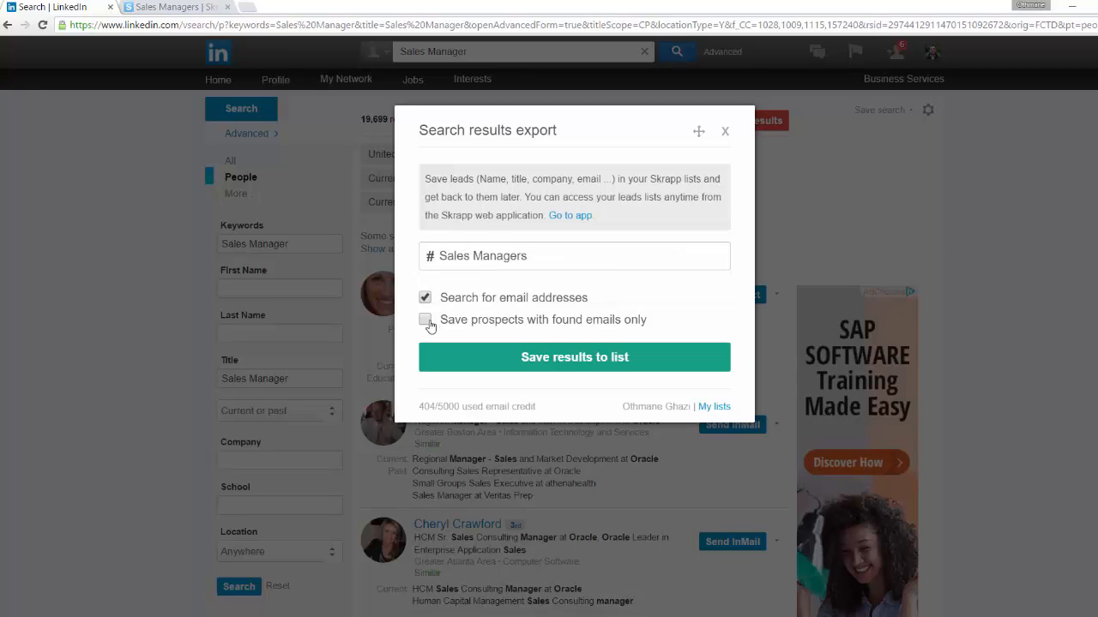
left_click(425, 320)
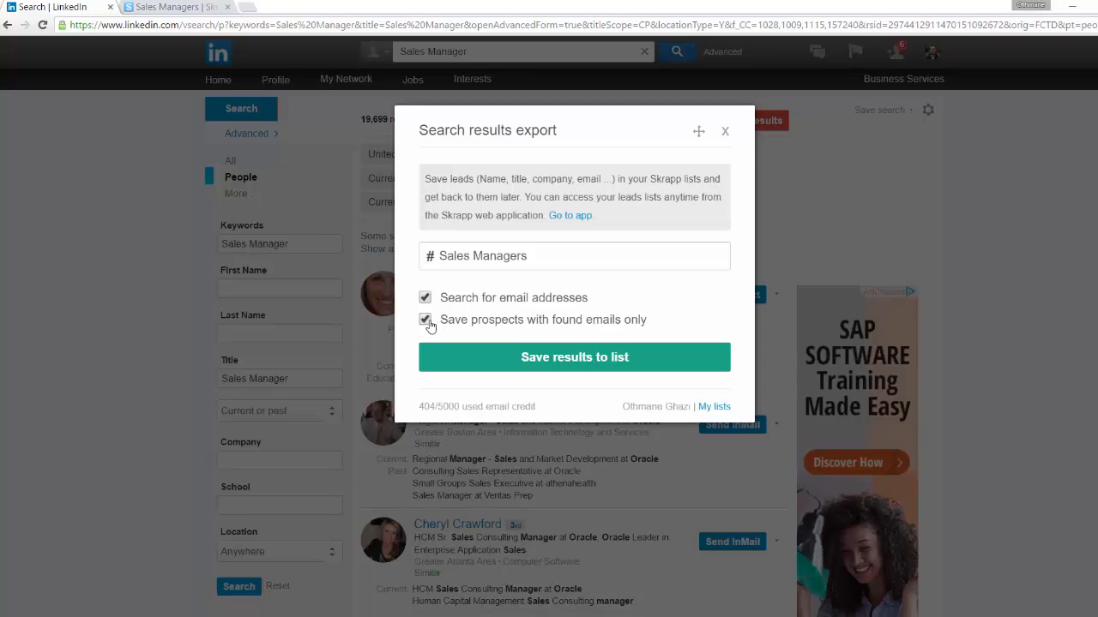
mouse_move(574, 359)
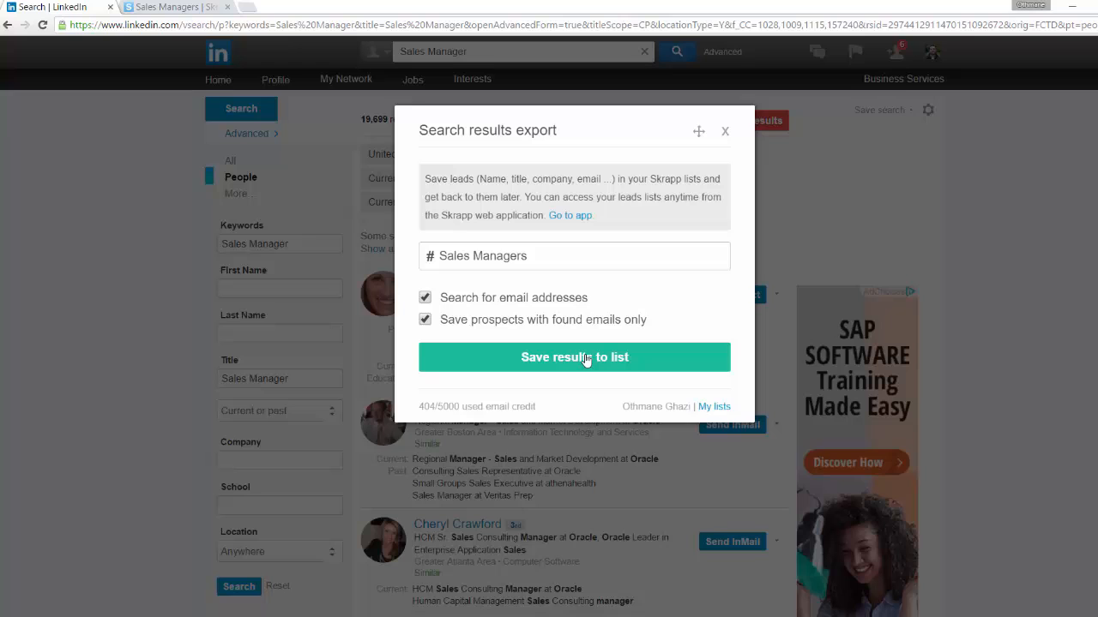
left_click(573, 357)
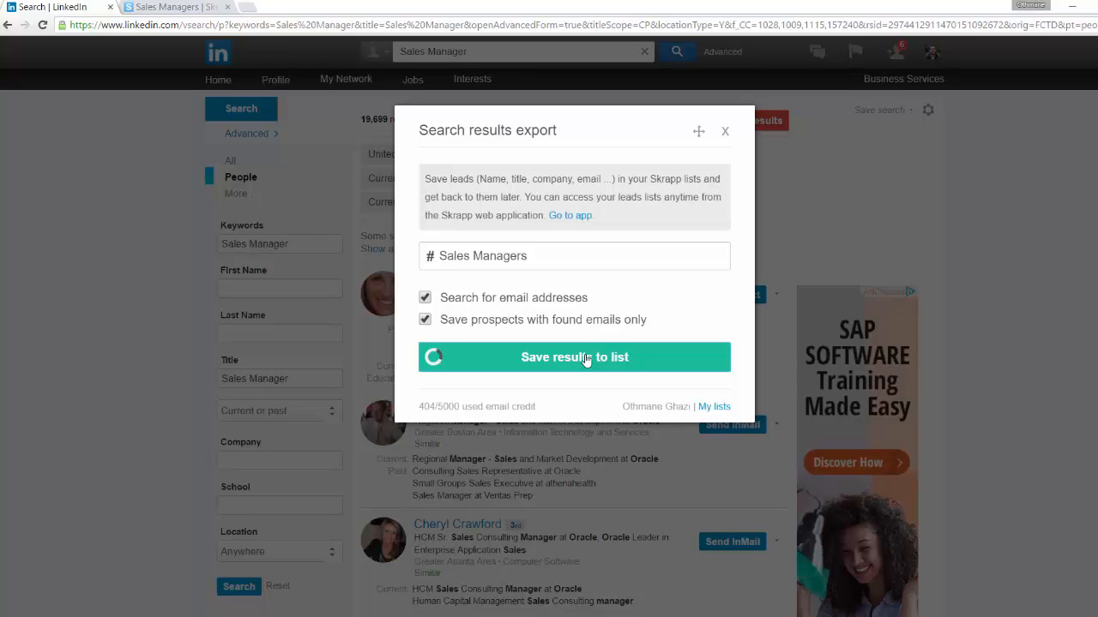
left_click(572, 356)
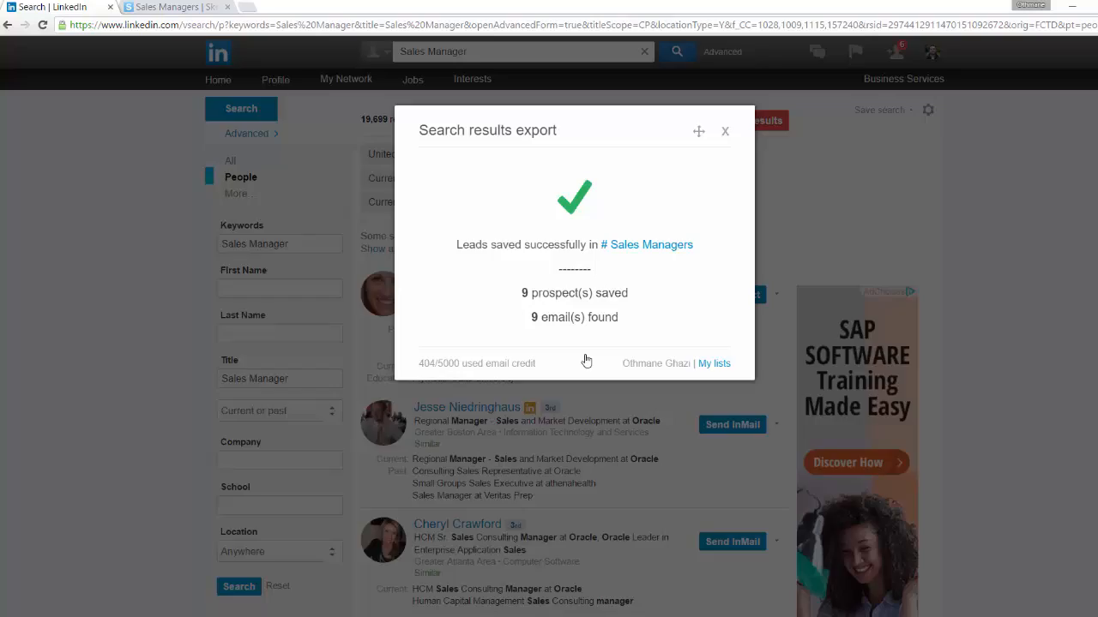
Open 'My lists' to view the Sales Managers list with its nine saved leads.
left_click(713, 363)
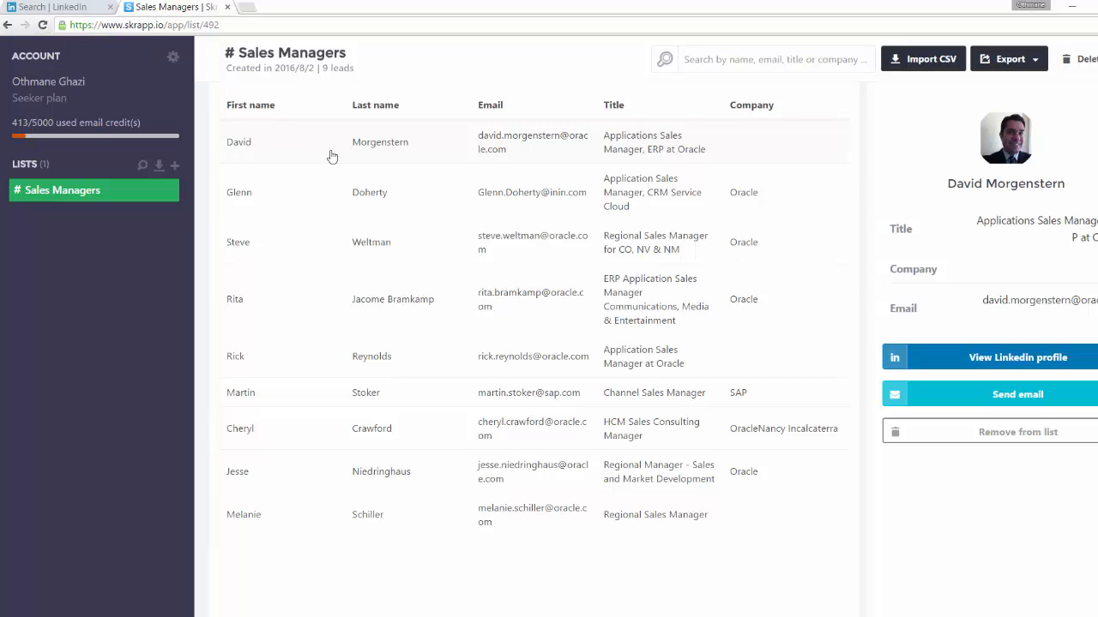
left_click(369, 193)
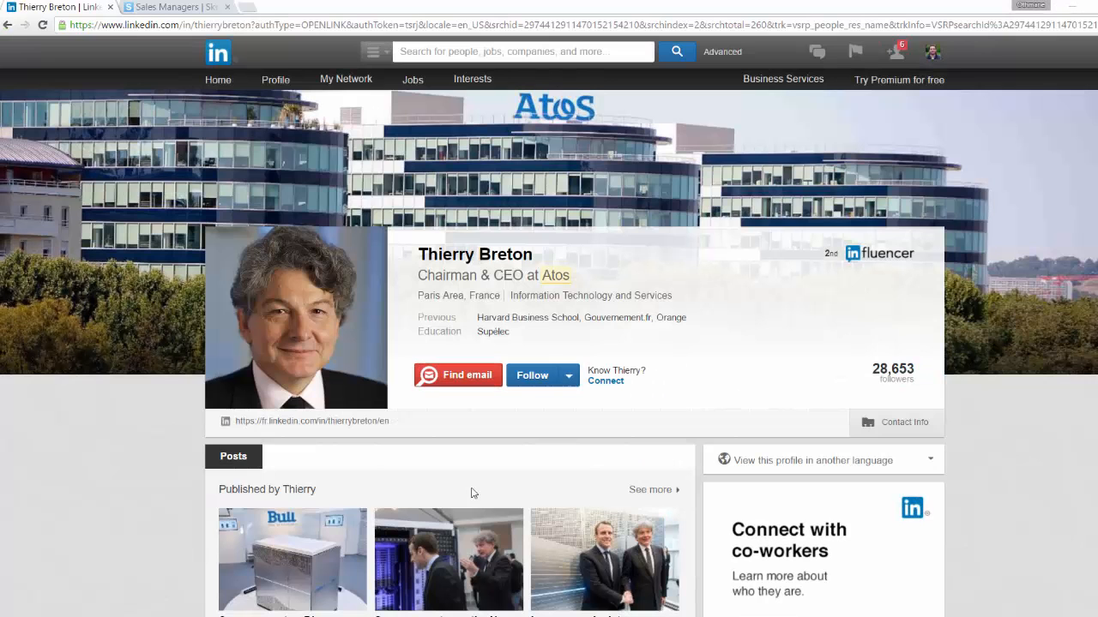
mouse_move(456, 384)
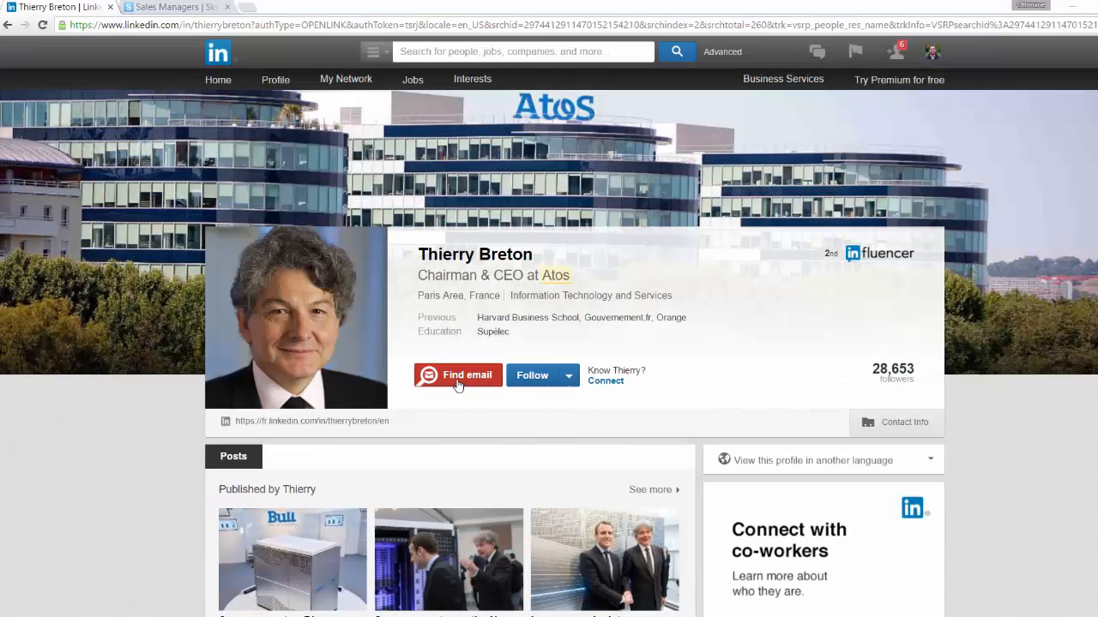
left_click(457, 374)
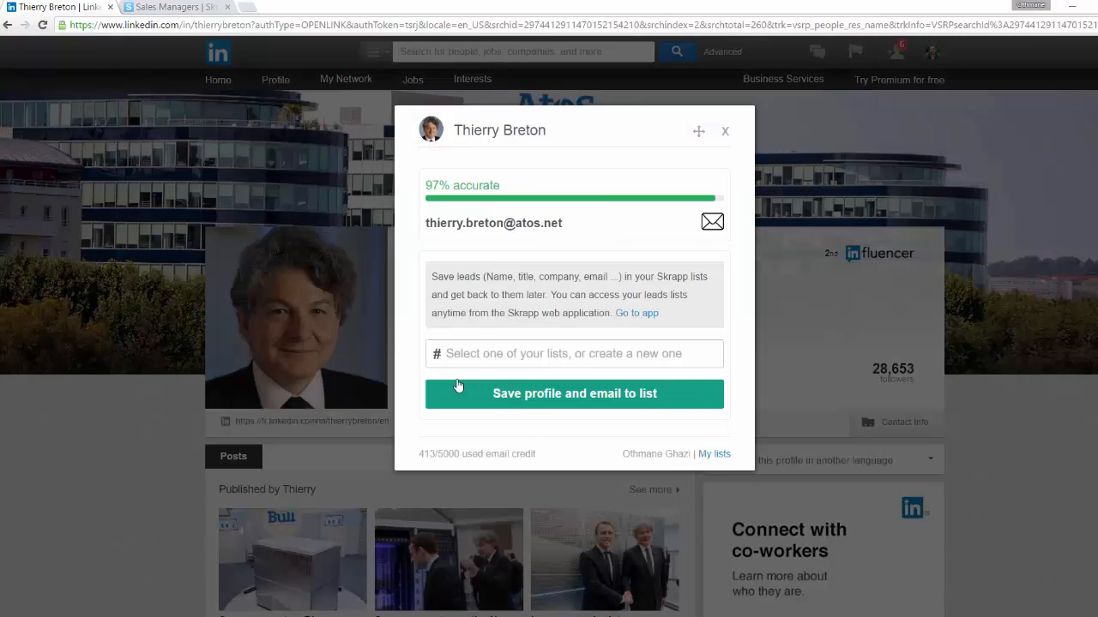
left_click(573, 354)
type("CEO - IT")
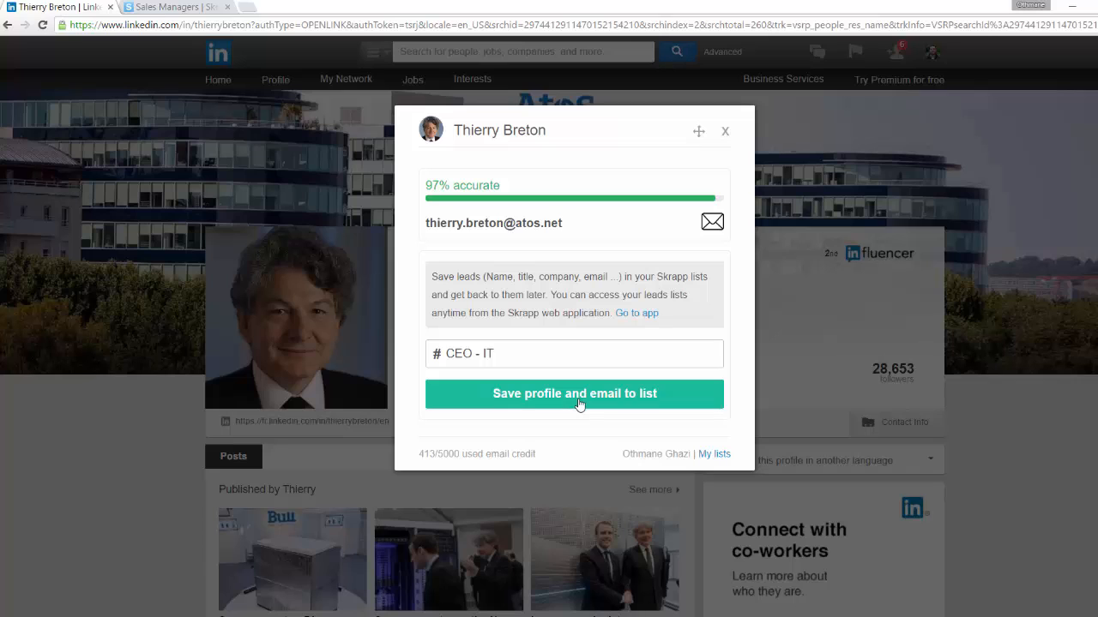
left_click(574, 393)
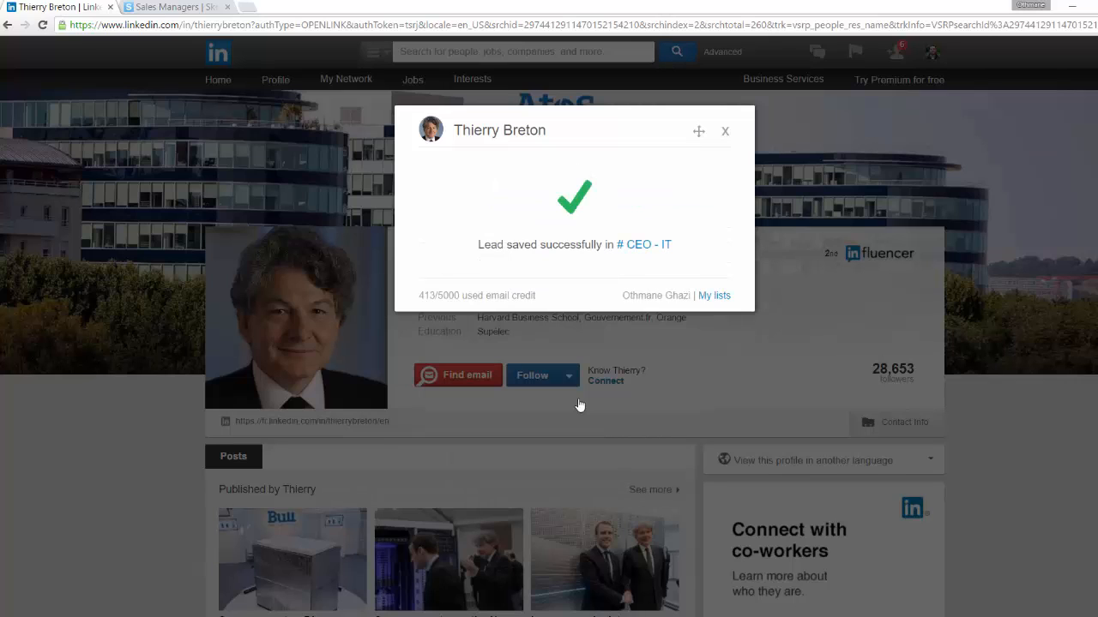